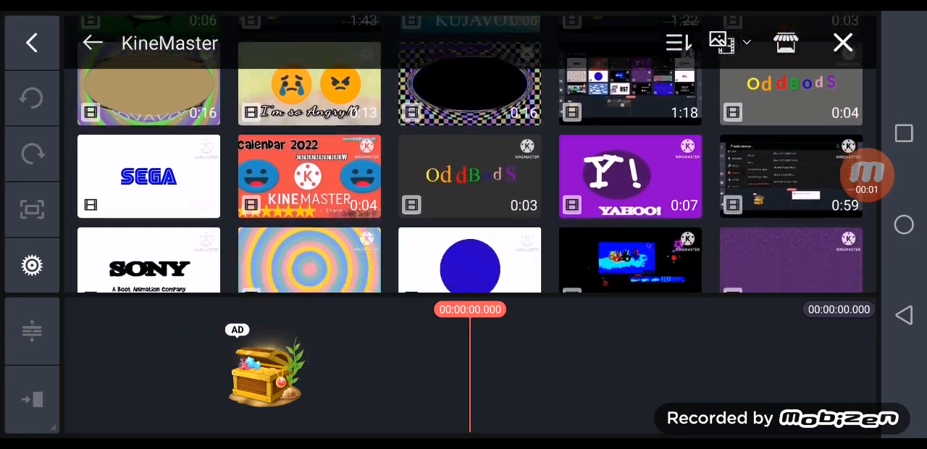
Step: Add the concentric-circle clip from Media and trim it to 0.200 seconds
{"action": "scroll", "scroll_direction": "down", "scroll_amount": 3}
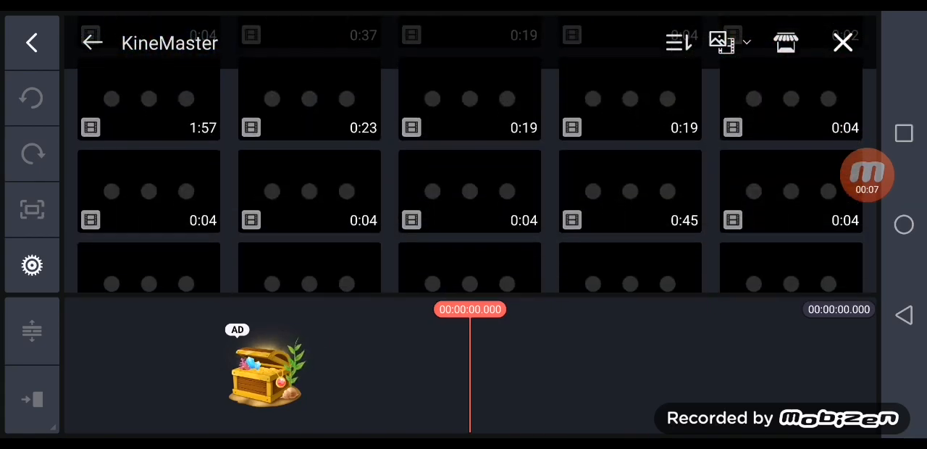
{"action": "scroll", "scroll_direction": "up", "scroll_amount": 3}
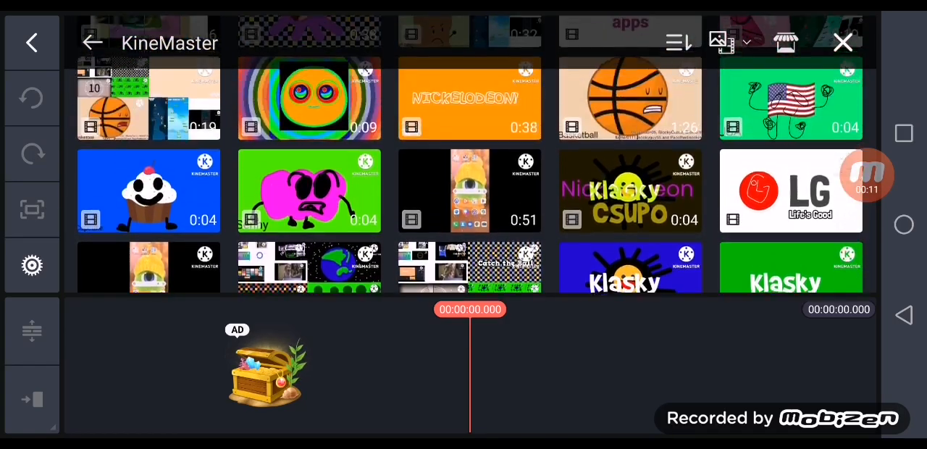
{"action": "scroll", "scroll_direction": "down", "scroll_amount": 3}
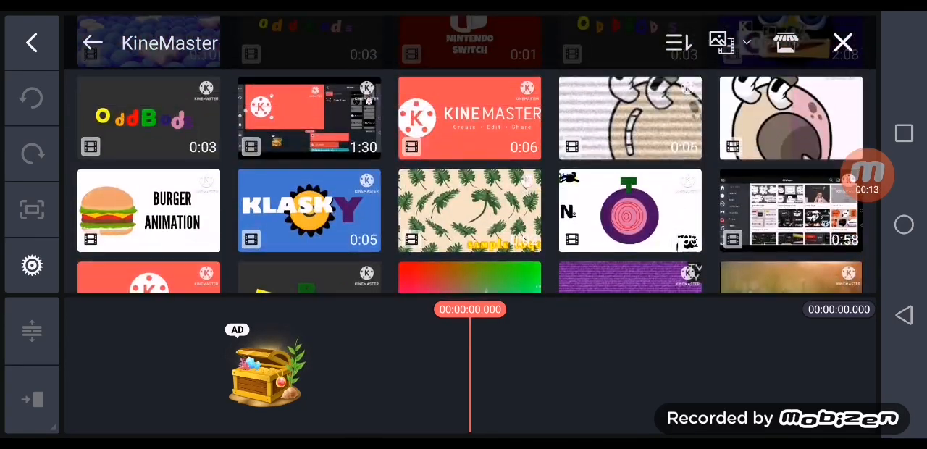
{"action": "scroll", "scroll_direction": "up", "scroll_amount": 3}
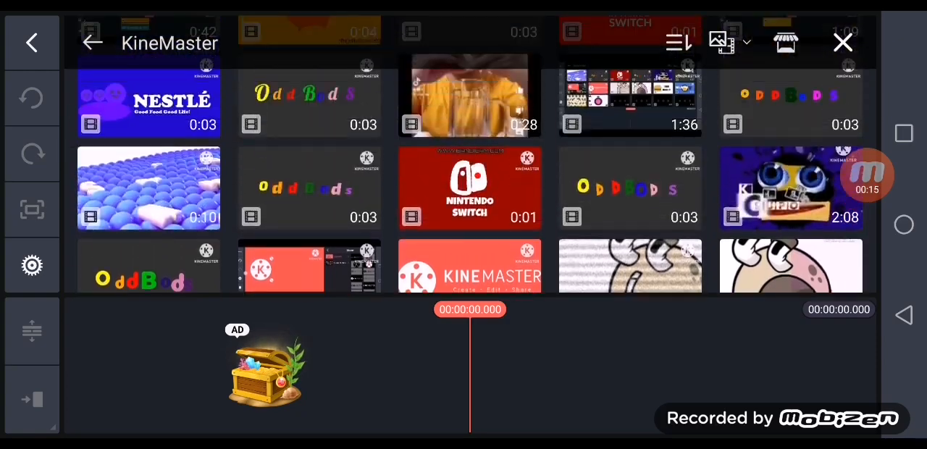
{"action": "scroll", "scroll_direction": "up", "scroll_amount": 3}
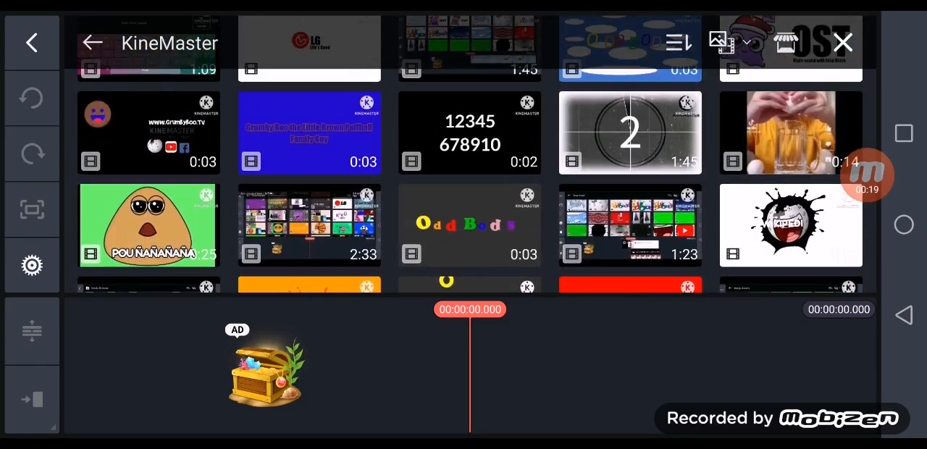
{"action": "scroll", "scroll_direction": "down", "scroll_amount": 3}
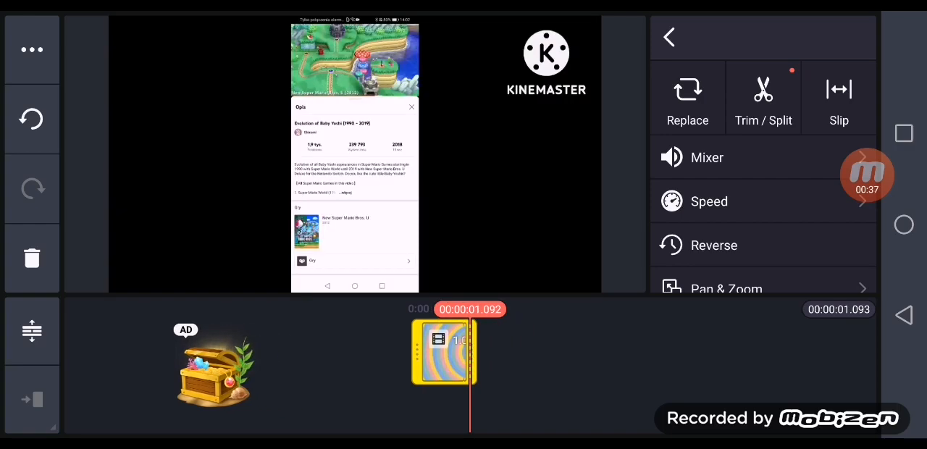
{"action": "left_click_drag", "start_coordinate": [411, 351], "coordinate": [457, 351]}
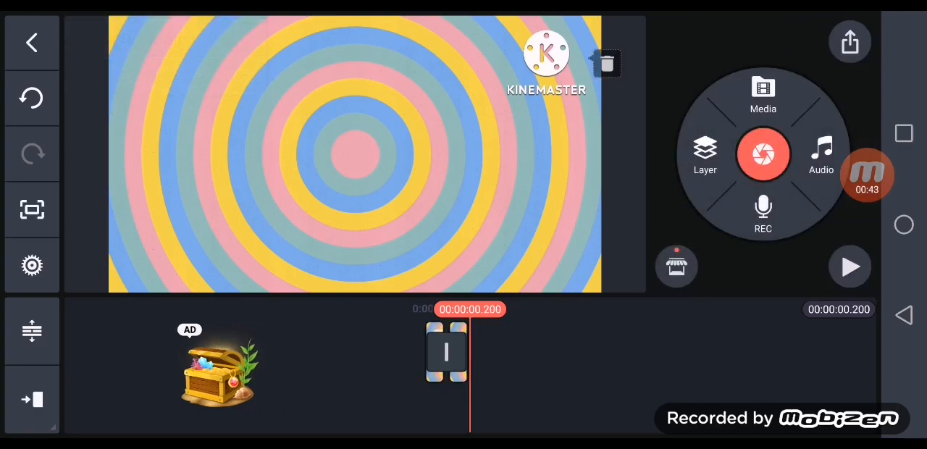
Step: Add a short black solid-colour clip and check the transition options between clips
{"action": "left_click", "coordinate": [763, 97]}
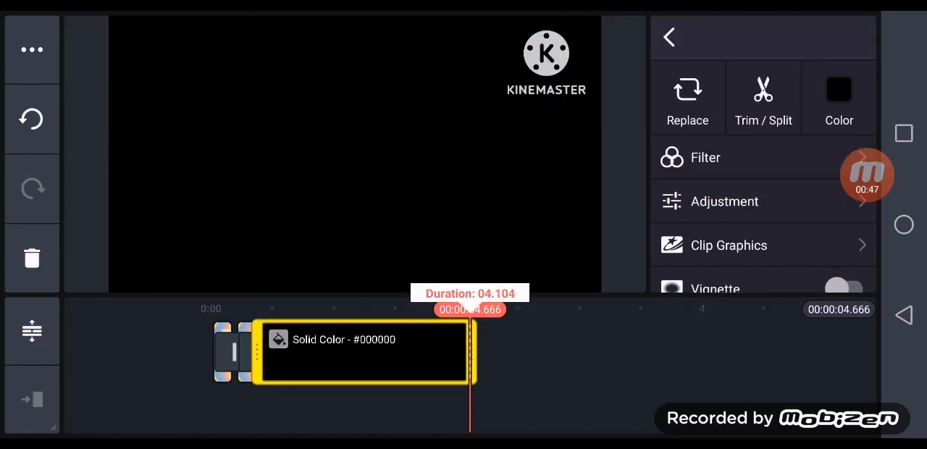
{"action": "left_click", "coordinate": [669, 37]}
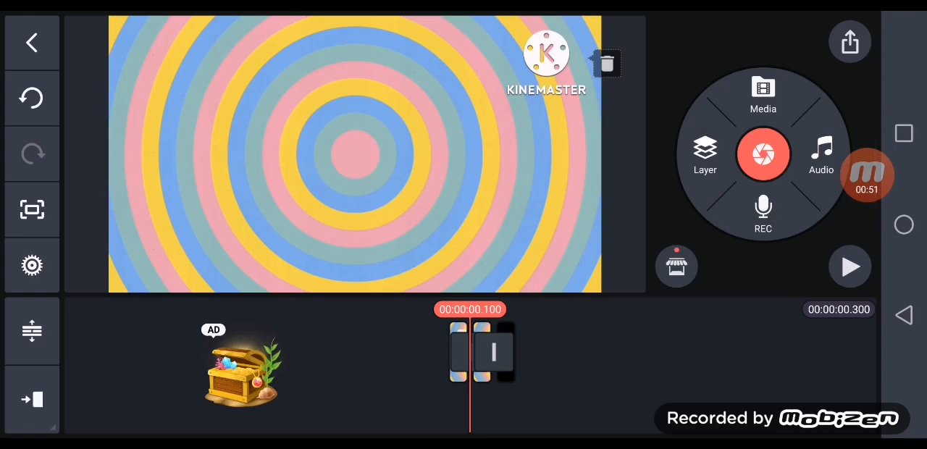
{"action": "left_click", "coordinate": [482, 351]}
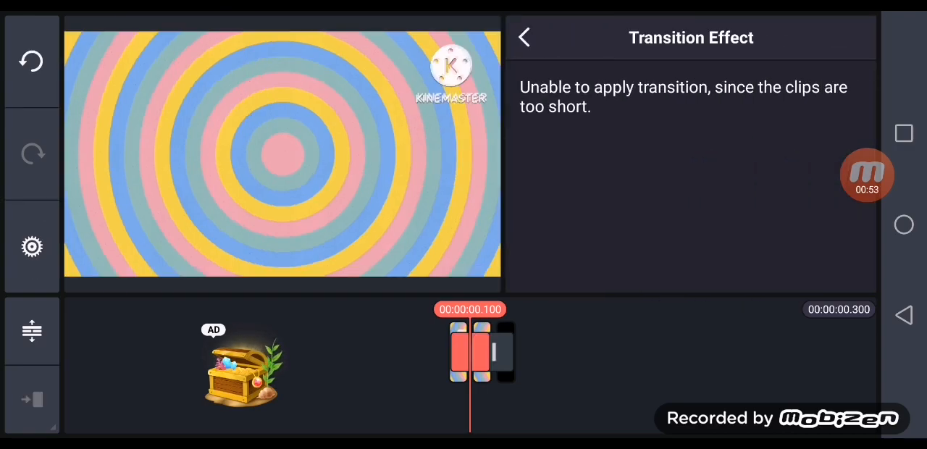
{"action": "left_click", "coordinate": [524, 37]}
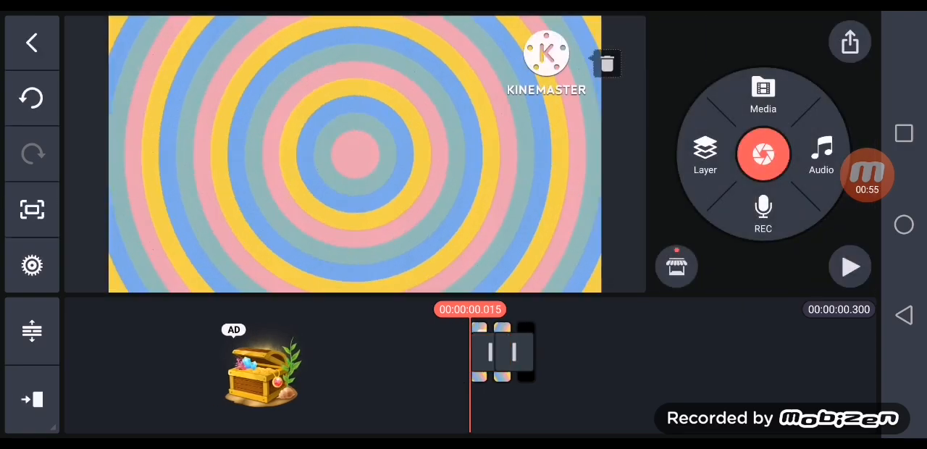
Step: Duplicate a concentric-circle clip and play back the 0.5-second sequence
{"action": "left_click", "coordinate": [500, 351]}
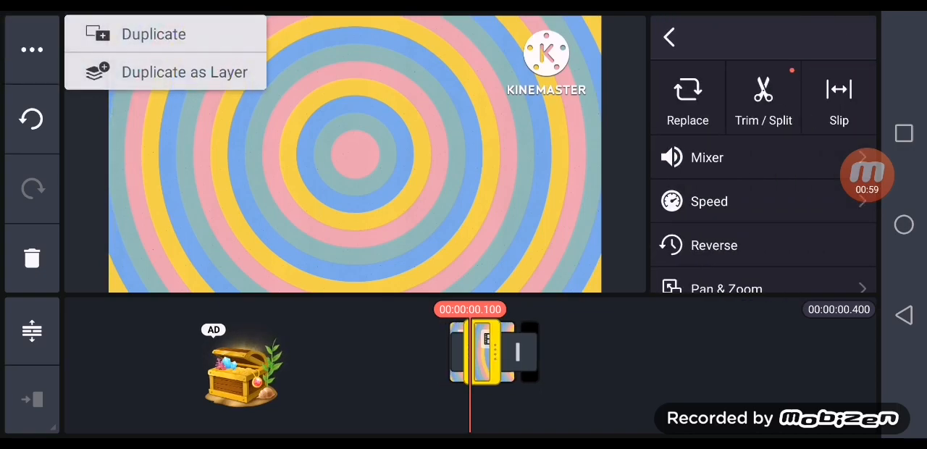
{"action": "left_click", "coordinate": [153, 34]}
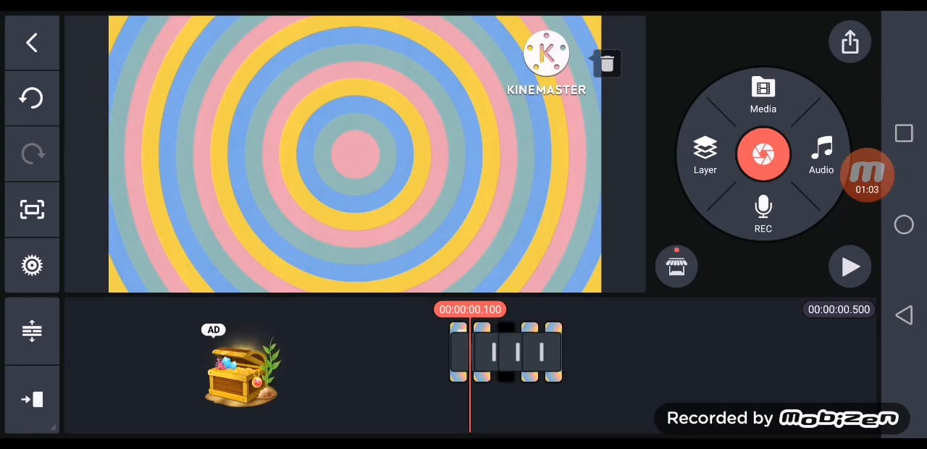
{"action": "left_click", "coordinate": [849, 266]}
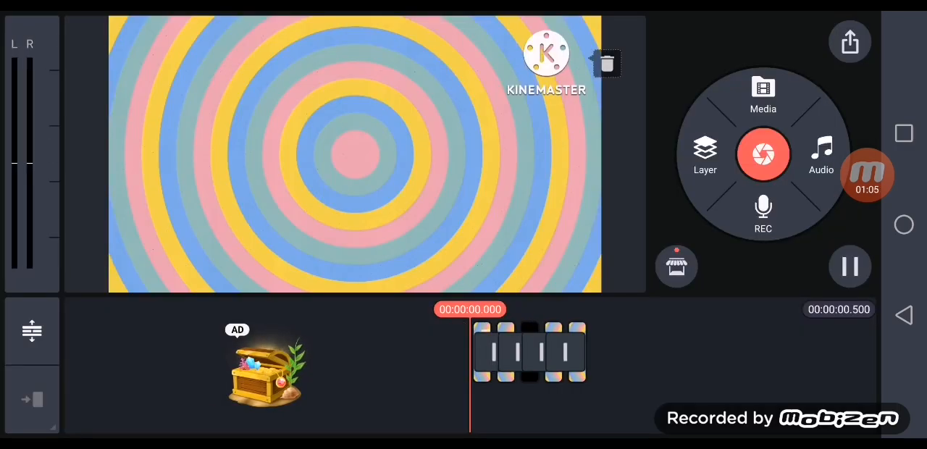
Step: Add another black solid-colour clip from Image Assets, extending the sequence to 0.9 seconds
{"action": "left_click", "coordinate": [762, 96]}
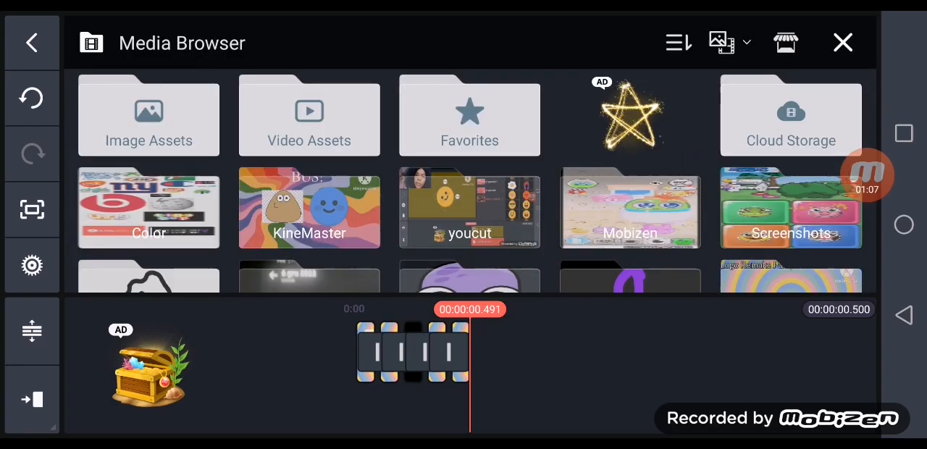
{"action": "left_click", "coordinate": [149, 116]}
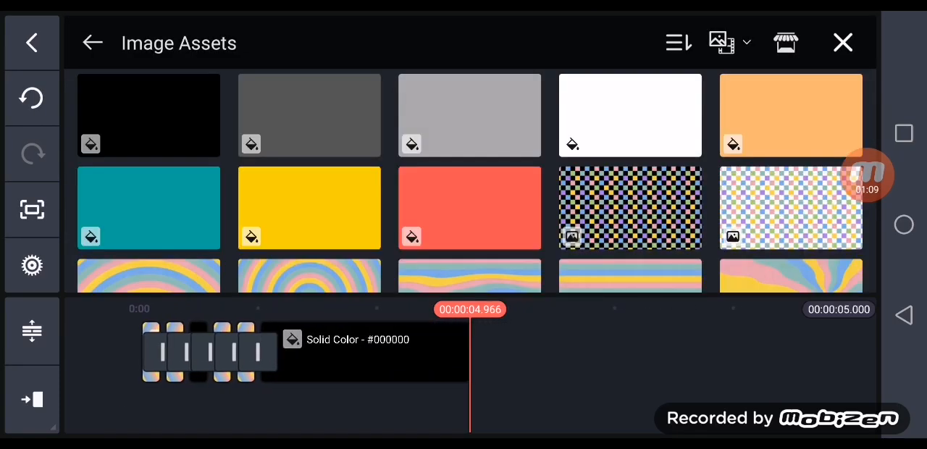
{"action": "left_click", "coordinate": [843, 42]}
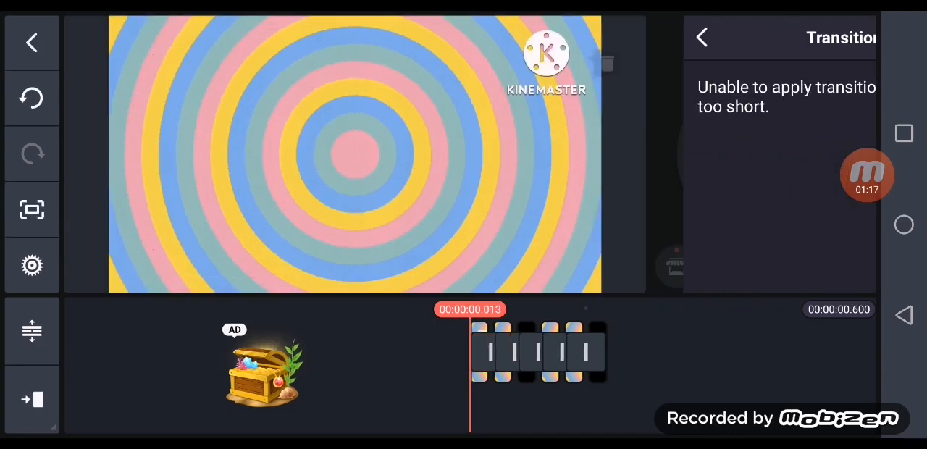
{"action": "left_click", "coordinate": [701, 37]}
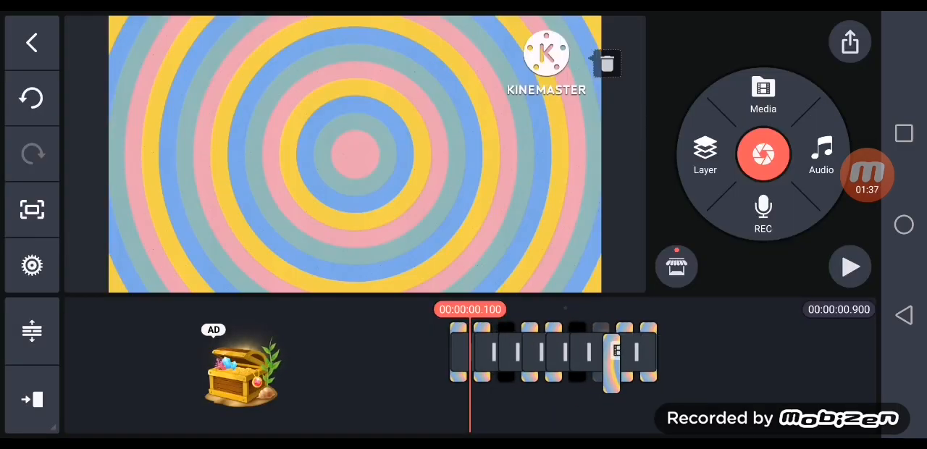
Step: Play the sequence, then add a black solid-colour clip from Image Assets
{"action": "left_click", "coordinate": [849, 266]}
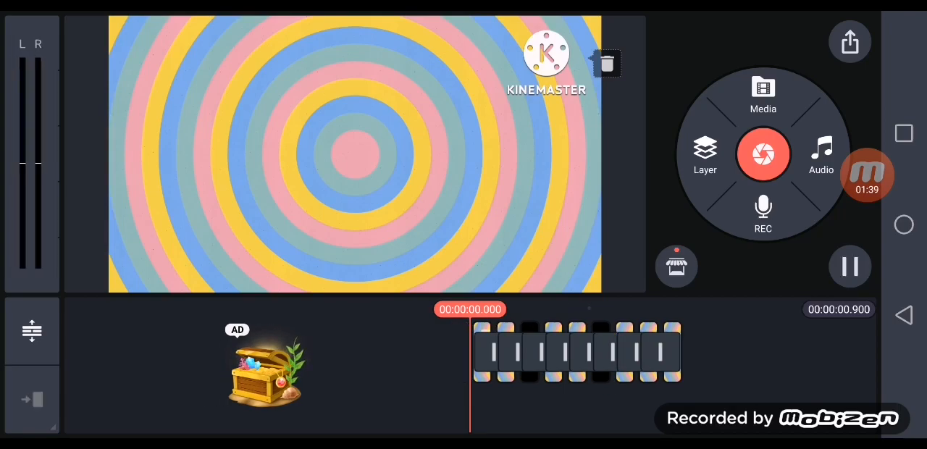
{"action": "left_click", "coordinate": [763, 94]}
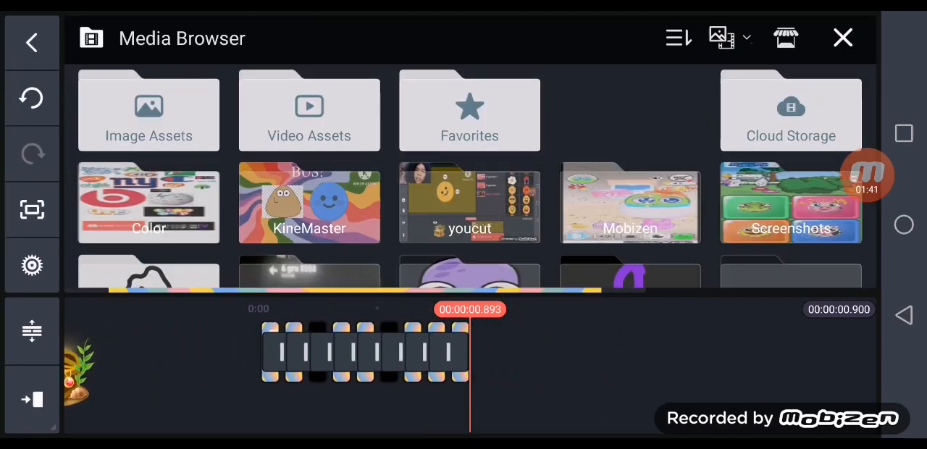
{"action": "left_click", "coordinate": [148, 111]}
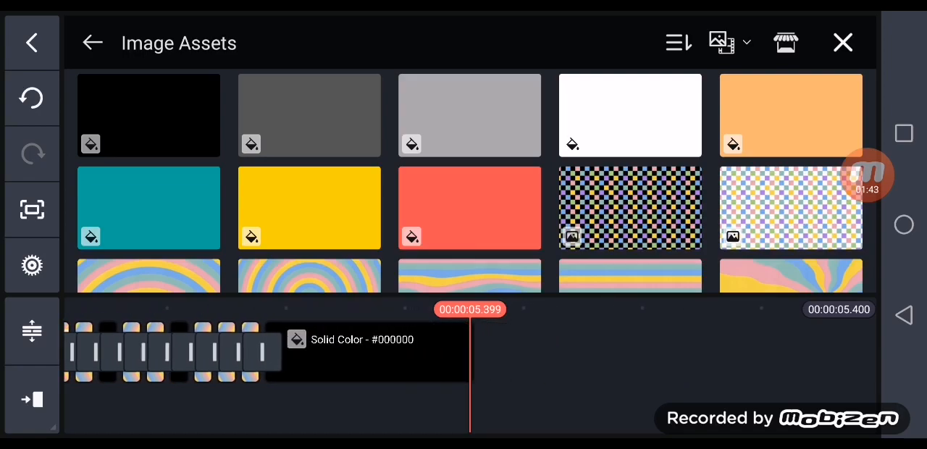
{"action": "left_click", "coordinate": [842, 42]}
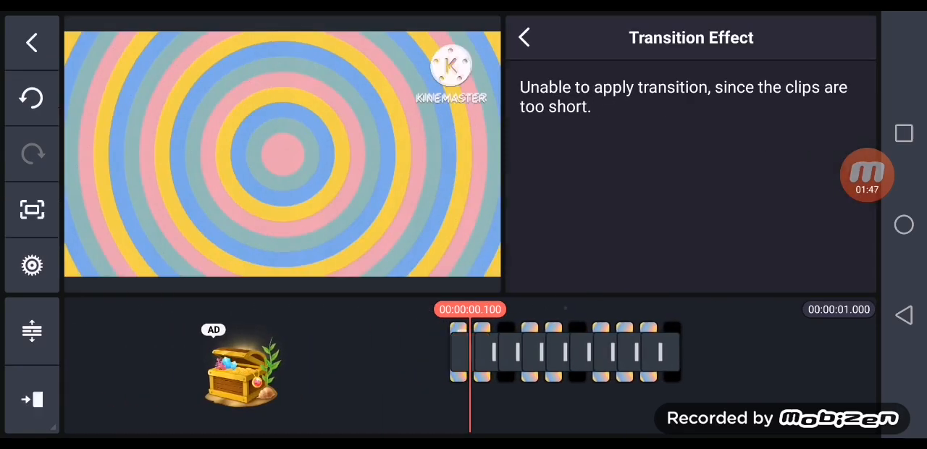
{"action": "left_click", "coordinate": [523, 37]}
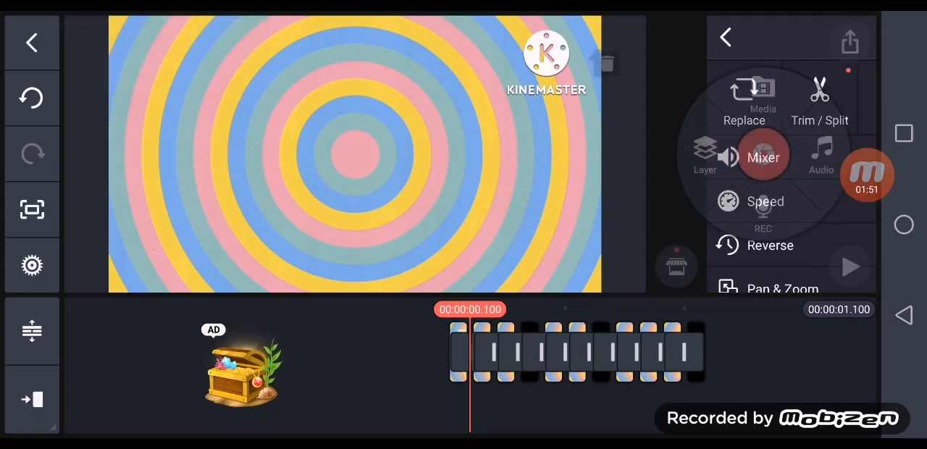
{"action": "left_click", "coordinate": [725, 38]}
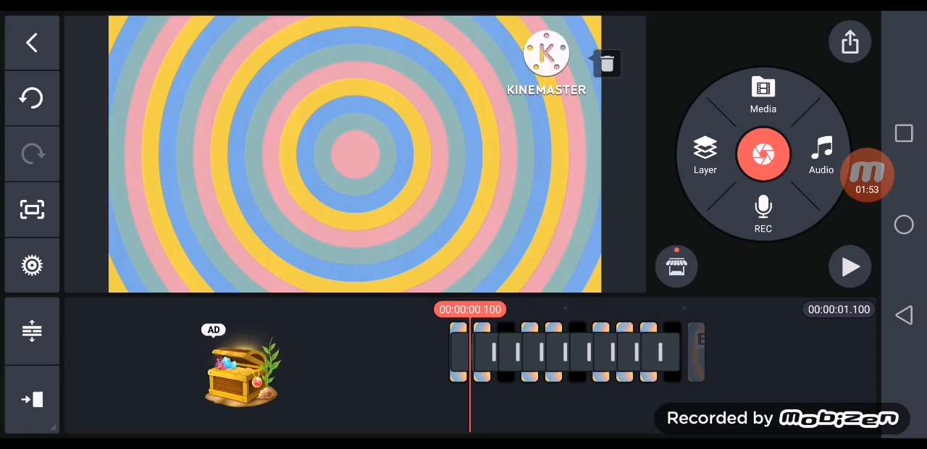
Step: Add one more black solid-colour clip, growing the sequence to 1.3 seconds
{"action": "left_click", "coordinate": [763, 97]}
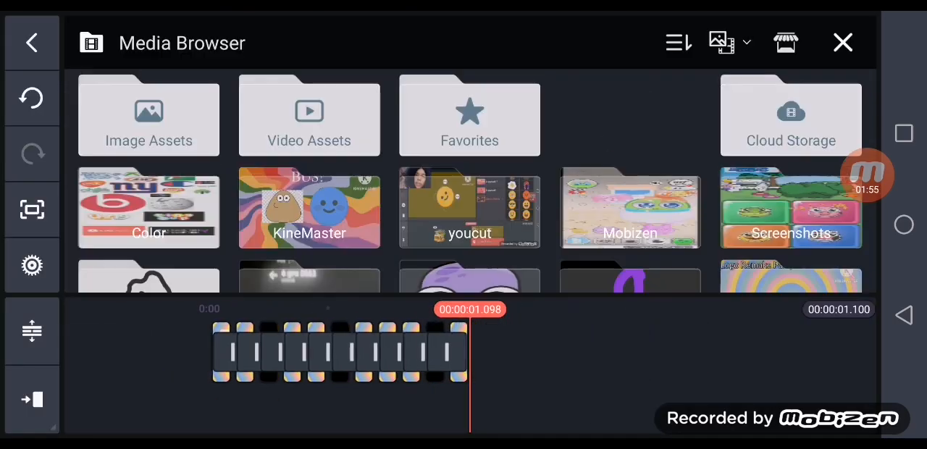
{"action": "left_click", "coordinate": [149, 115]}
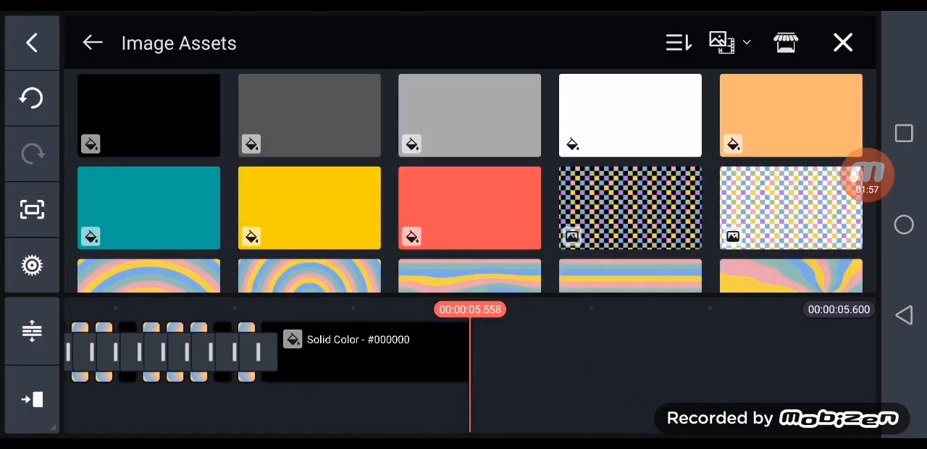
{"action": "left_click", "coordinate": [842, 42]}
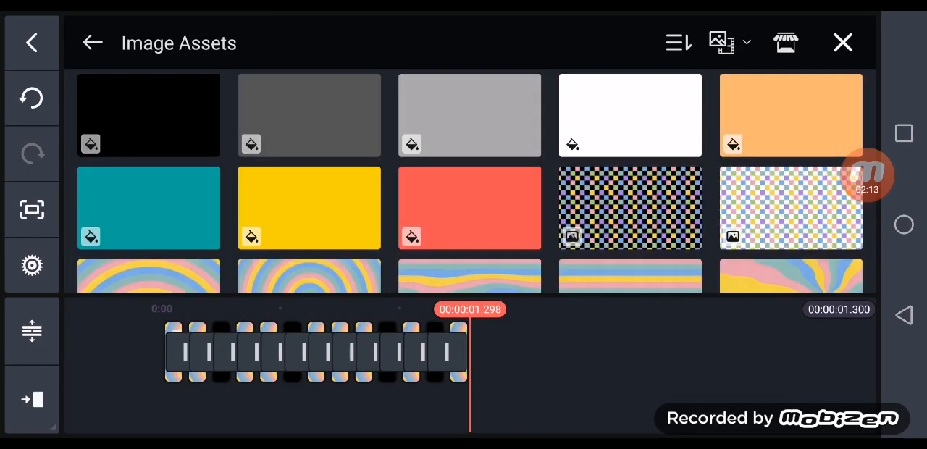
Step: Finish the black clip, extend the sequence to 1.6 seconds, and open the KineMaster folder
{"action": "left_click", "coordinate": [149, 116]}
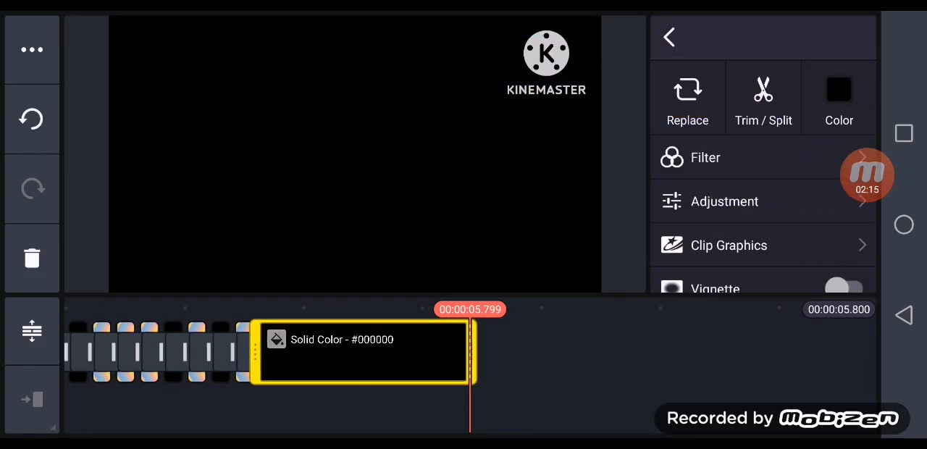
{"action": "left_click", "coordinate": [668, 37]}
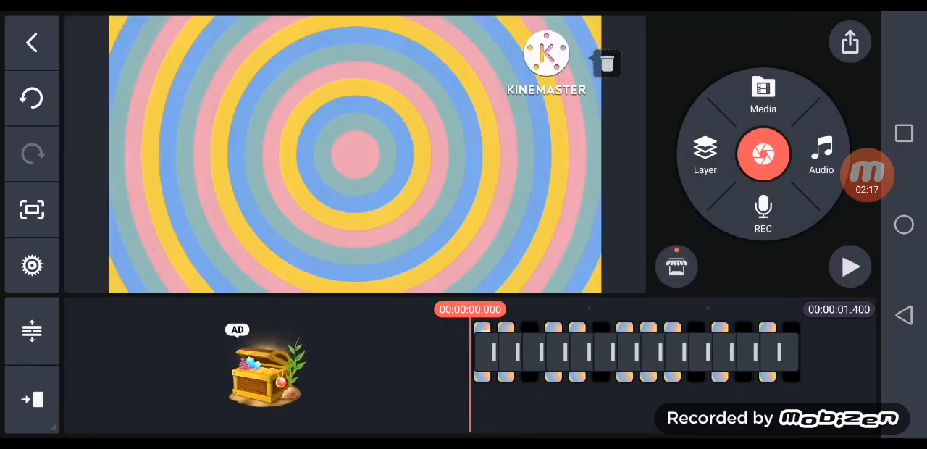
{"action": "left_click", "coordinate": [482, 352]}
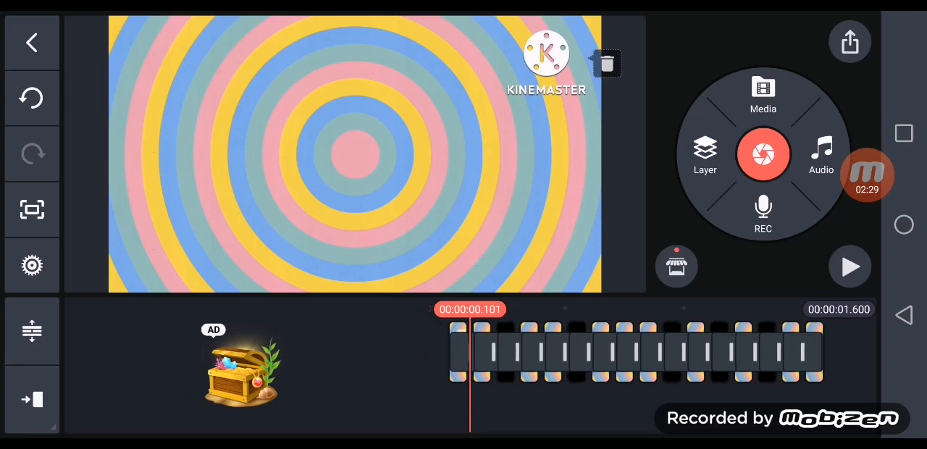
{"action": "left_click", "coordinate": [849, 266]}
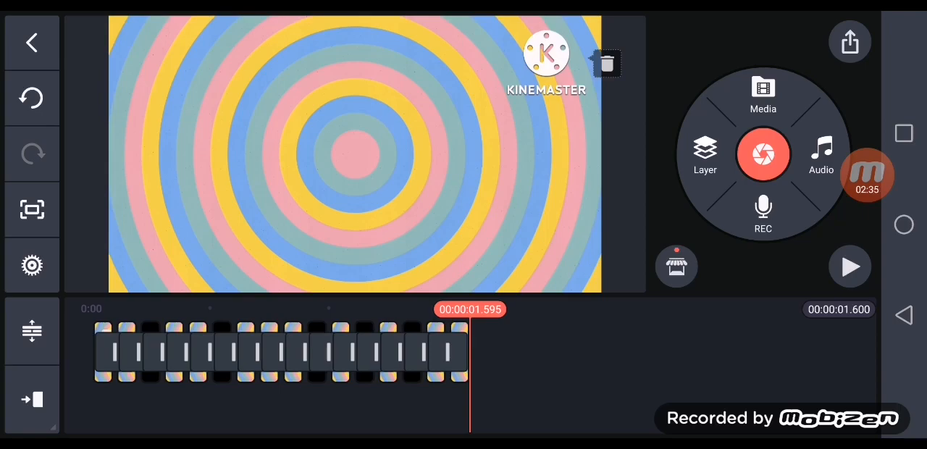
{"action": "left_click", "coordinate": [763, 98]}
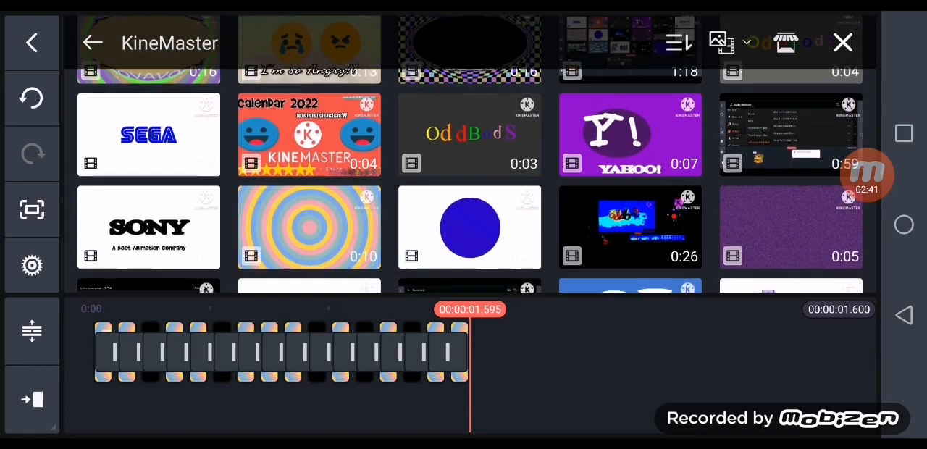
Step: Add short checkerboard clips from the Media Browser and stop the preview at 2.1 seconds
{"action": "scroll", "scroll_direction": "down", "scroll_amount": 3}
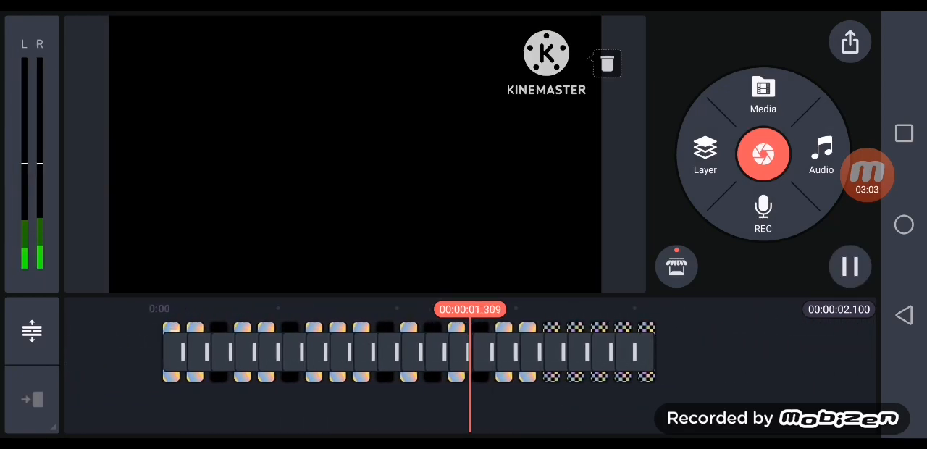
{"action": "left_click", "coordinate": [850, 266]}
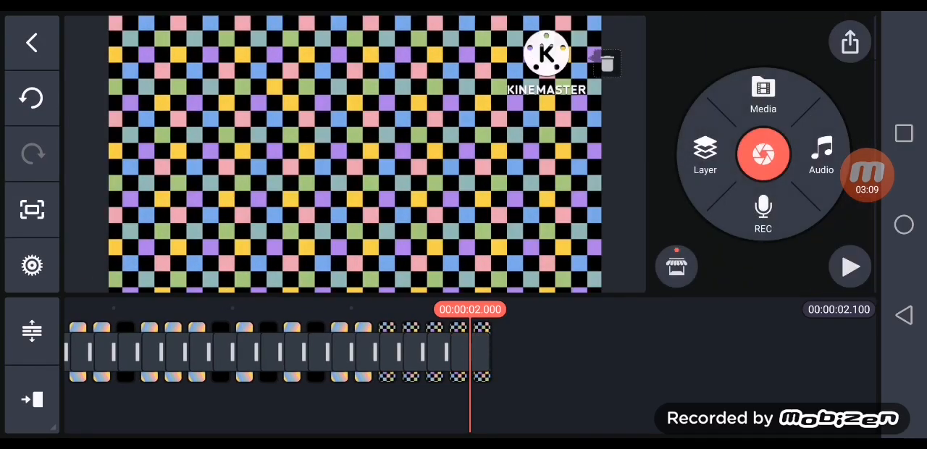
Step: Trim the last checkerboard clip and add a brief black clip, reaching 2.7 seconds
{"action": "left_click", "coordinate": [459, 351]}
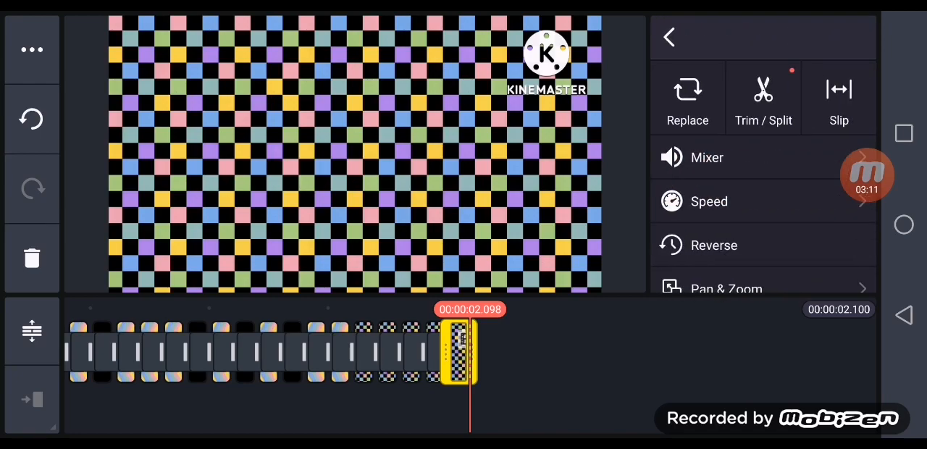
{"action": "left_click", "coordinate": [668, 37]}
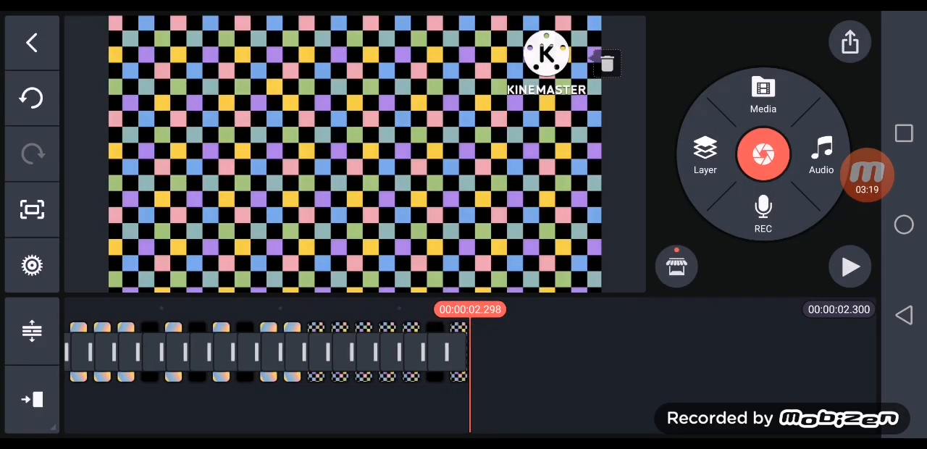
{"action": "left_click", "coordinate": [468, 353]}
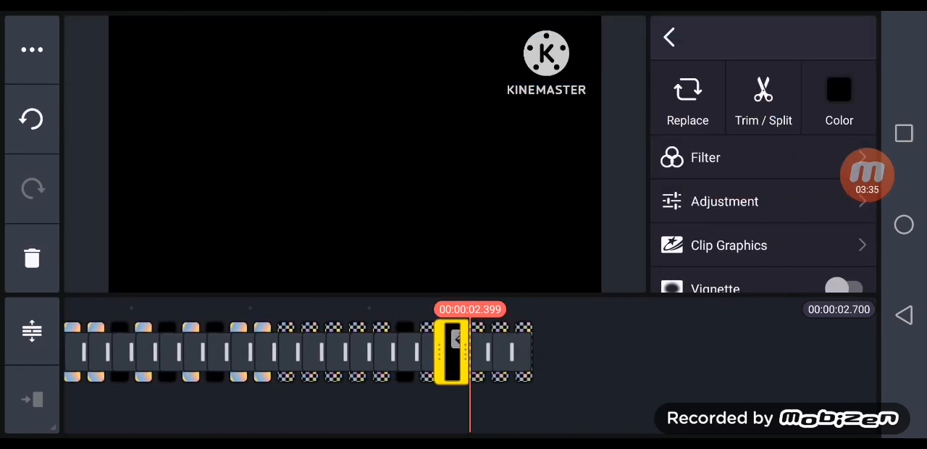
{"action": "left_click", "coordinate": [669, 37]}
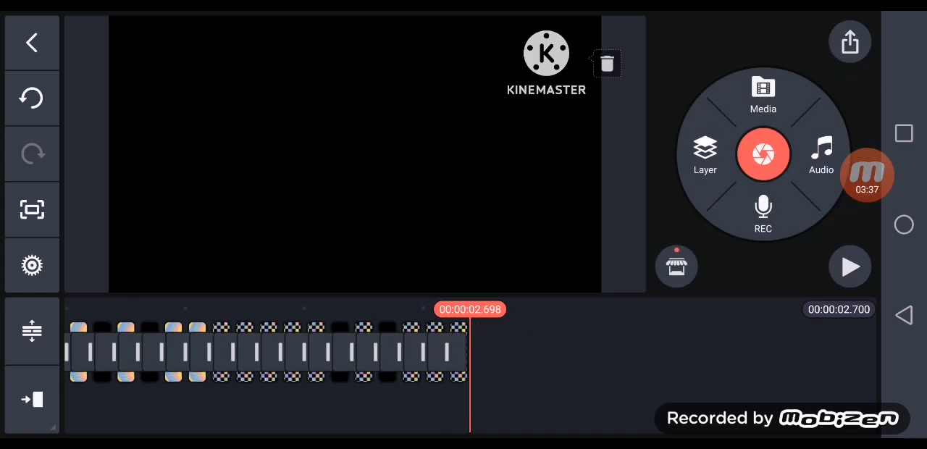
Step: Shorten a black clip to a brief flash and trim the checkerboard clip, reaching 3.4 seconds
{"action": "left_click", "coordinate": [457, 351]}
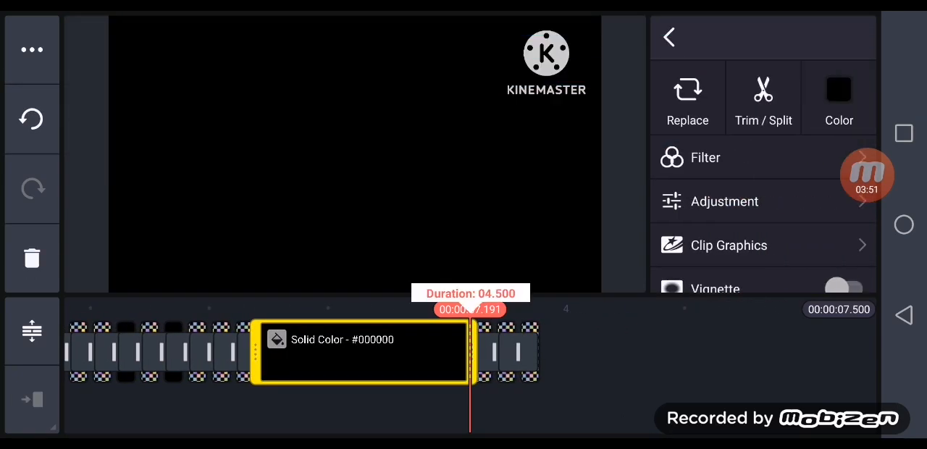
{"action": "left_click_drag", "start_coordinate": [257, 352], "coordinate": [453, 353]}
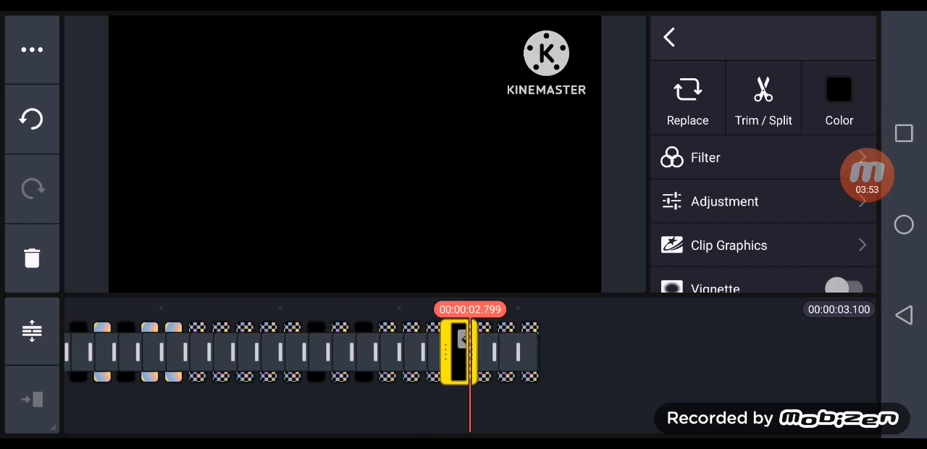
{"action": "left_click", "coordinate": [668, 37]}
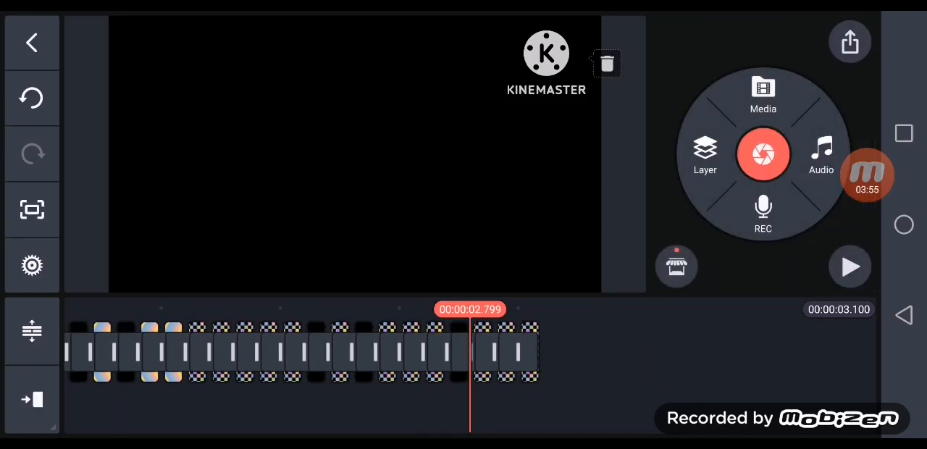
{"action": "left_click", "coordinate": [482, 353]}
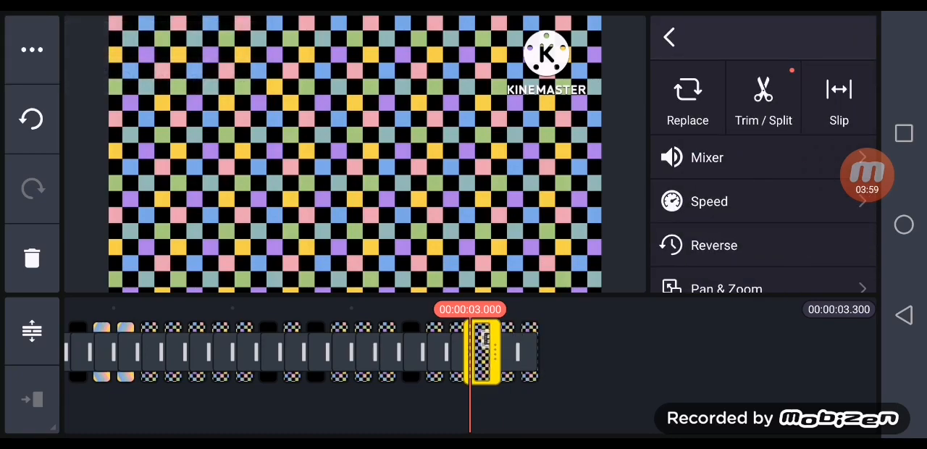
{"action": "left_click", "coordinate": [669, 37]}
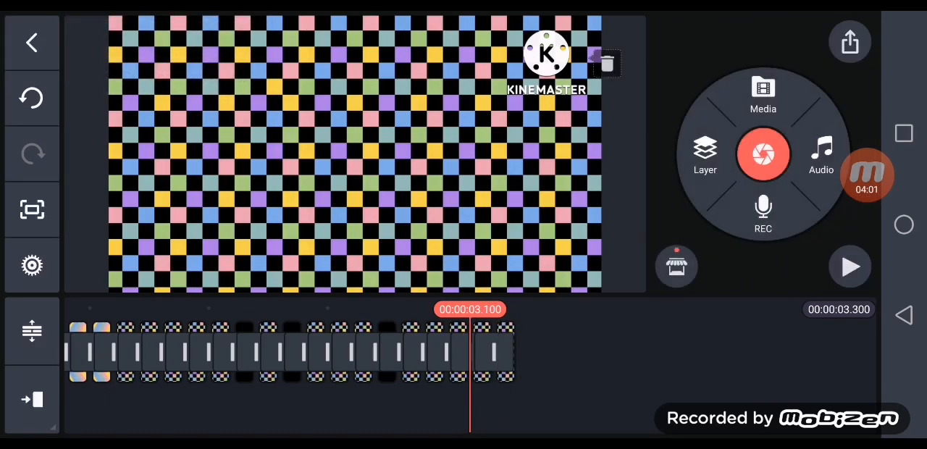
{"action": "left_click", "coordinate": [763, 96]}
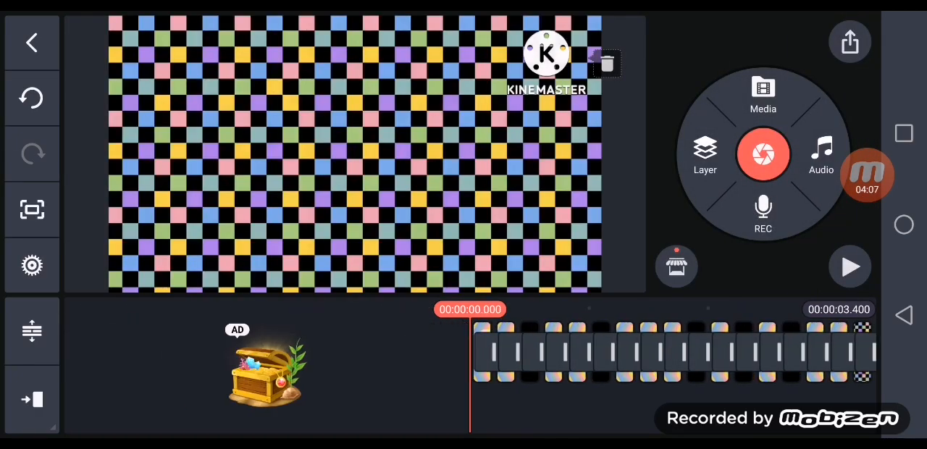
Step: Play the 3.4-second remix from the start and export it as a video
{"action": "left_click", "coordinate": [850, 266]}
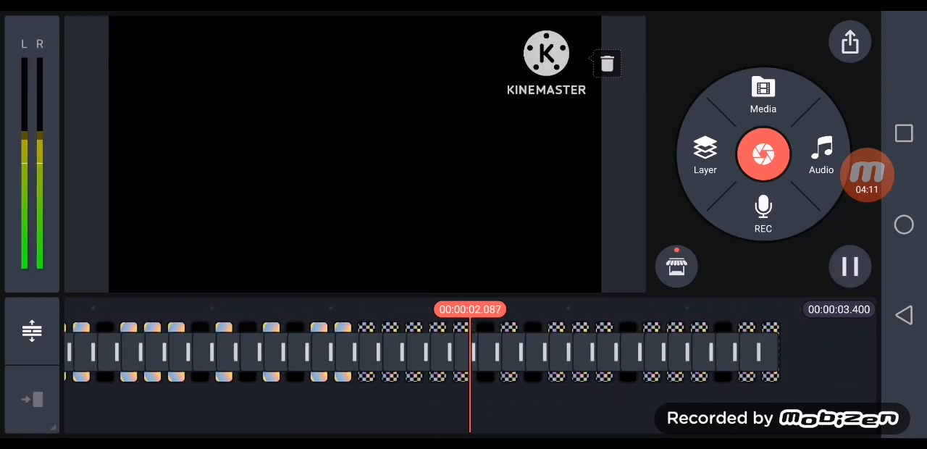
{"action": "left_click", "coordinate": [850, 266]}
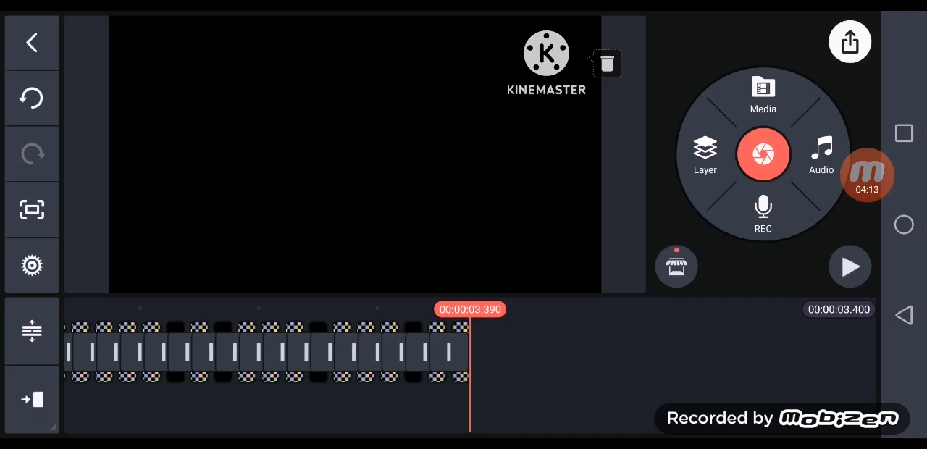
{"action": "left_click", "coordinate": [850, 41]}
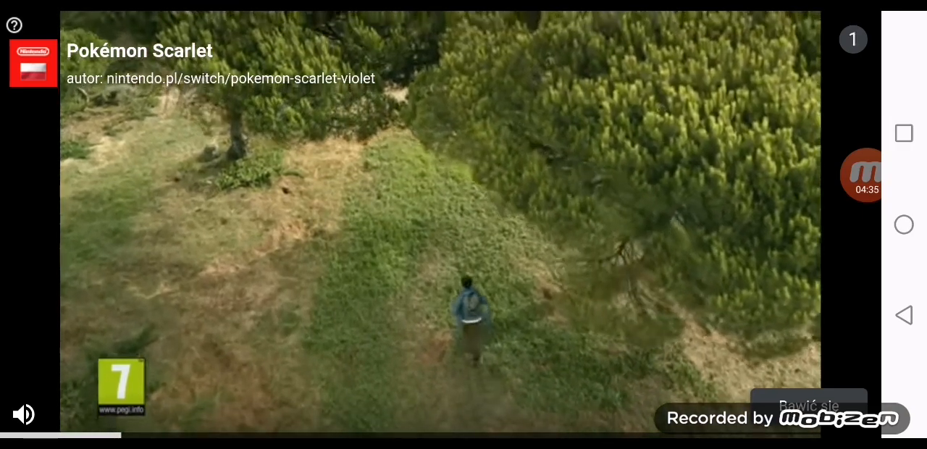
Step: Dismiss the ad and share the exported remix video to YouTube
{"action": "left_click", "coordinate": [867, 176]}
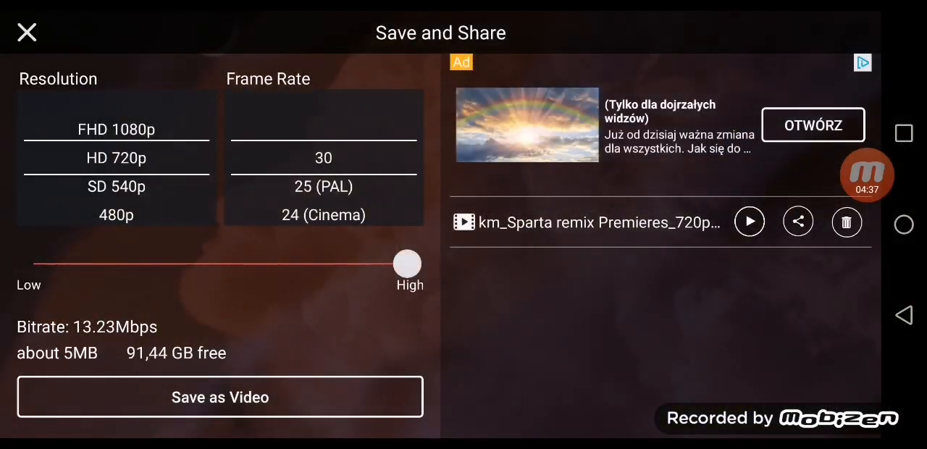
{"action": "left_click", "coordinate": [798, 222]}
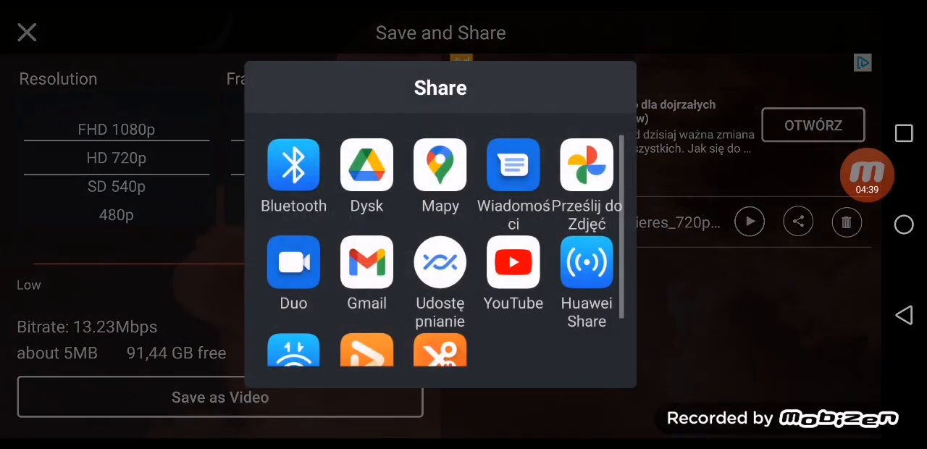
{"action": "left_click", "coordinate": [513, 262]}
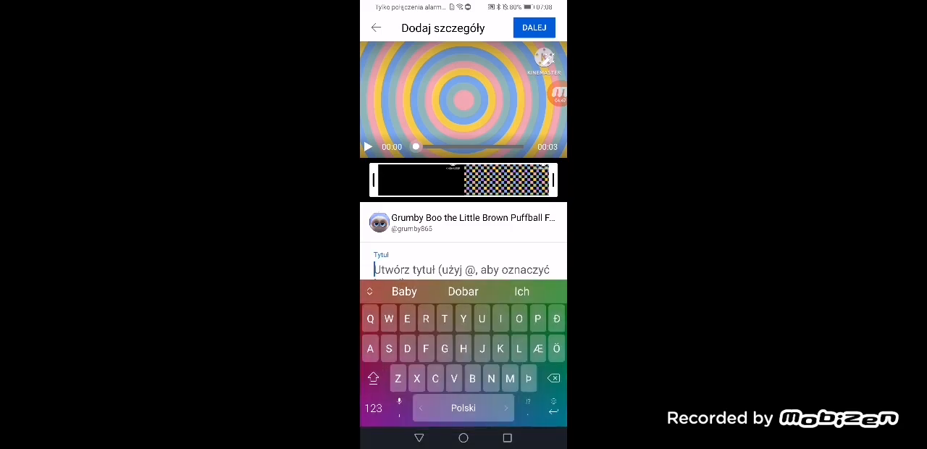
Step: Enter the title 'Sparta Remix Premieres' and the description 'Who is it?' in the upload form
{"action": "type", "text": "Sparta"}
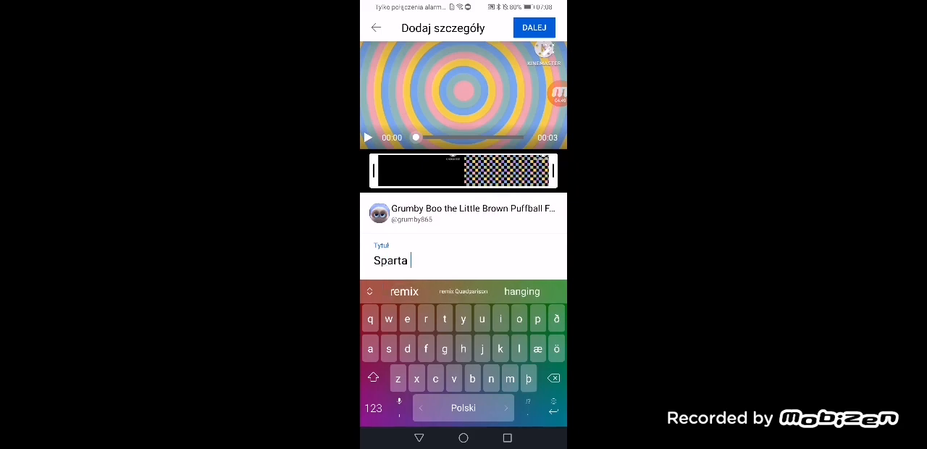
{"action": "left_click", "coordinate": [404, 292]}
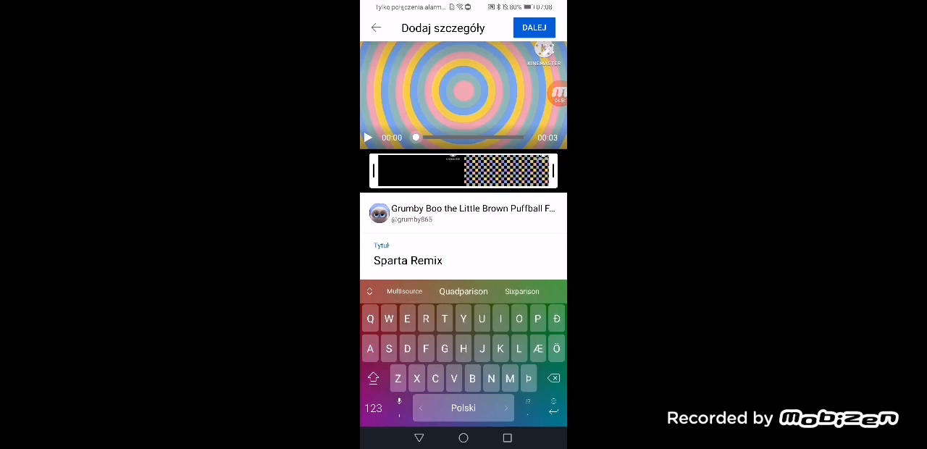
{"action": "type", "text": "Premie"}
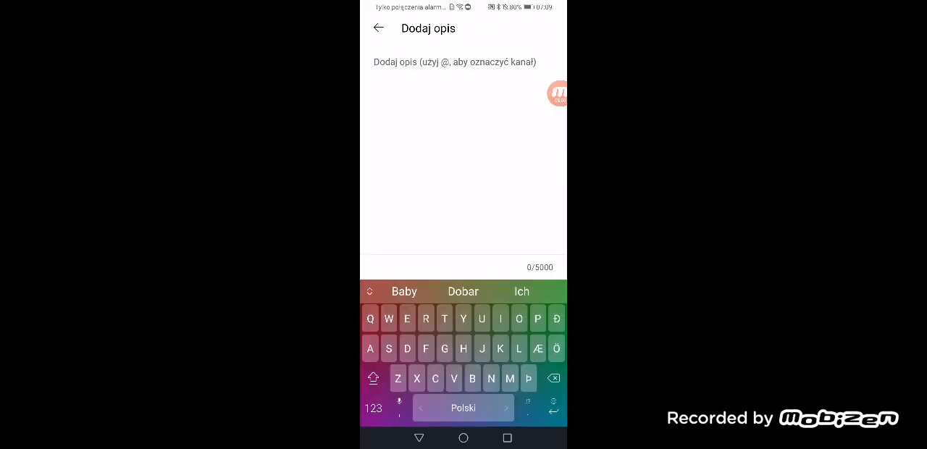
{"action": "type", "text": "Who is i"}
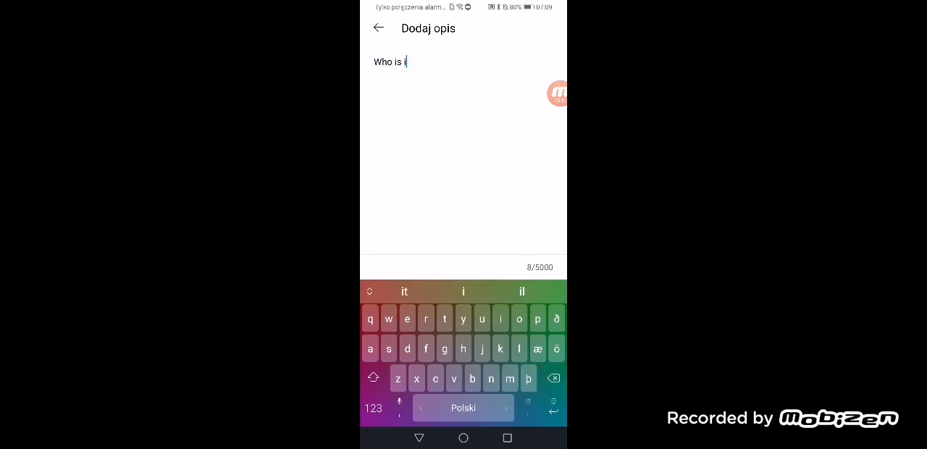
{"action": "left_click", "coordinate": [377, 28]}
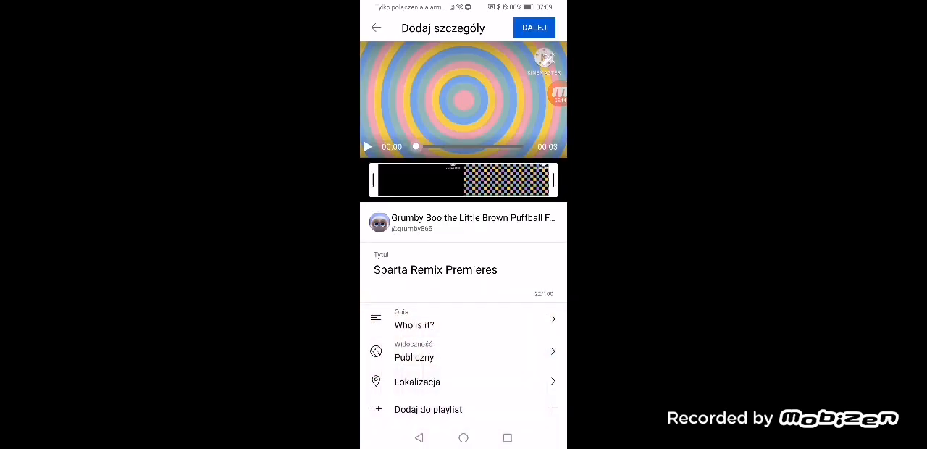
Step: Add the video to NEW FROM 2022 and schedule its premiere for 10 December 2022, 07:00
{"action": "left_click", "coordinate": [428, 409]}
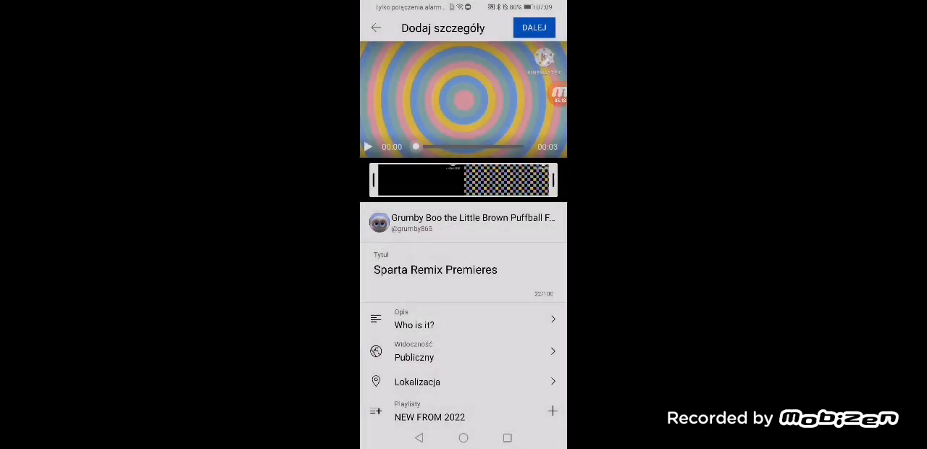
{"action": "left_click", "coordinate": [463, 351]}
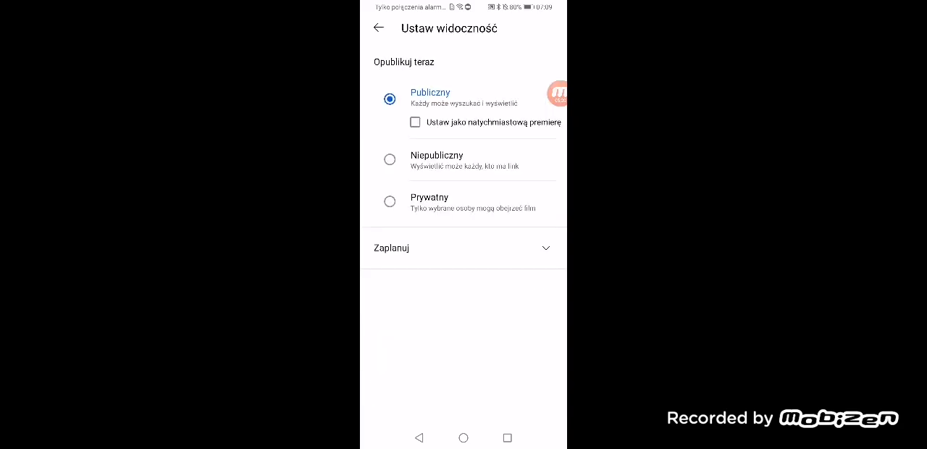
{"action": "left_click", "coordinate": [464, 248]}
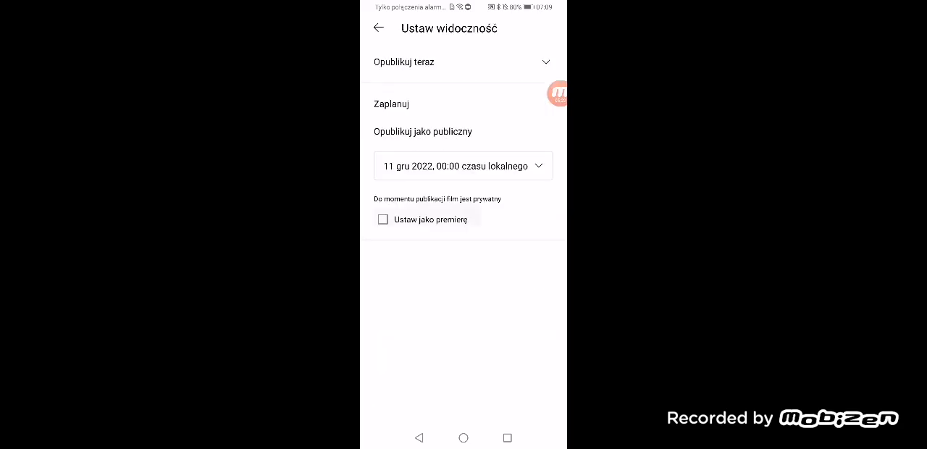
{"action": "left_click", "coordinate": [464, 165]}
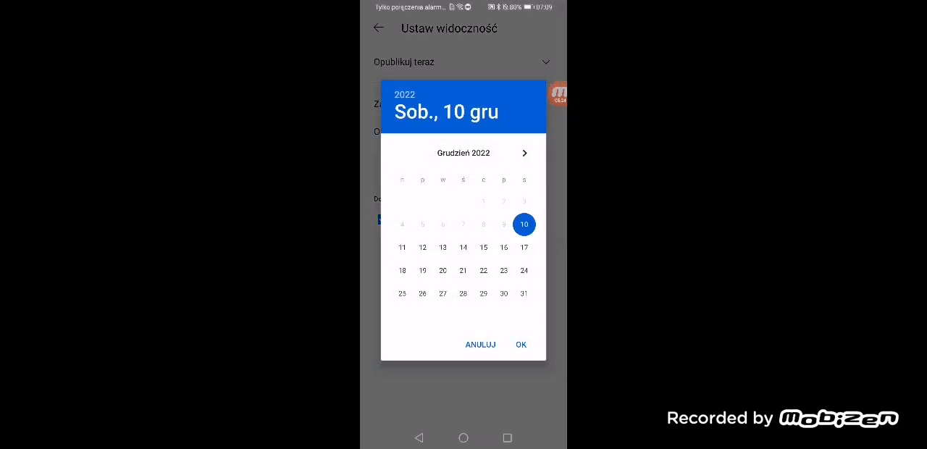
{"action": "left_click", "coordinate": [520, 344]}
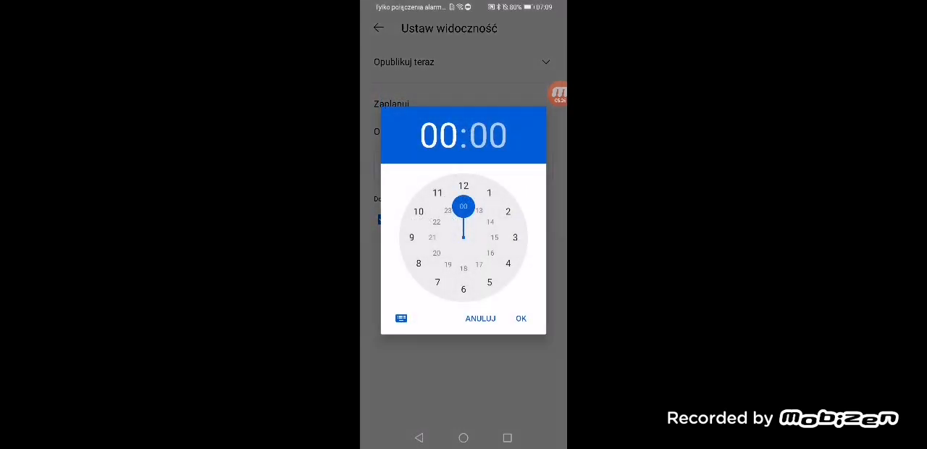
{"action": "left_click", "coordinate": [437, 281]}
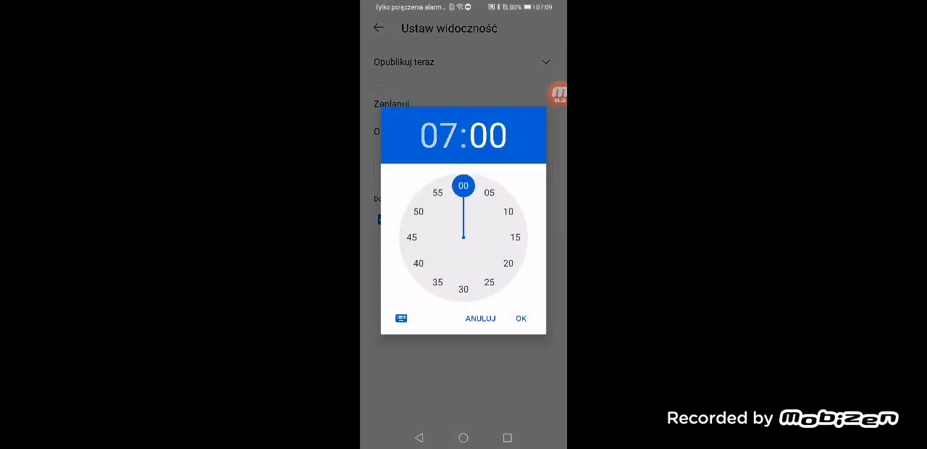
{"action": "left_click", "coordinate": [520, 318]}
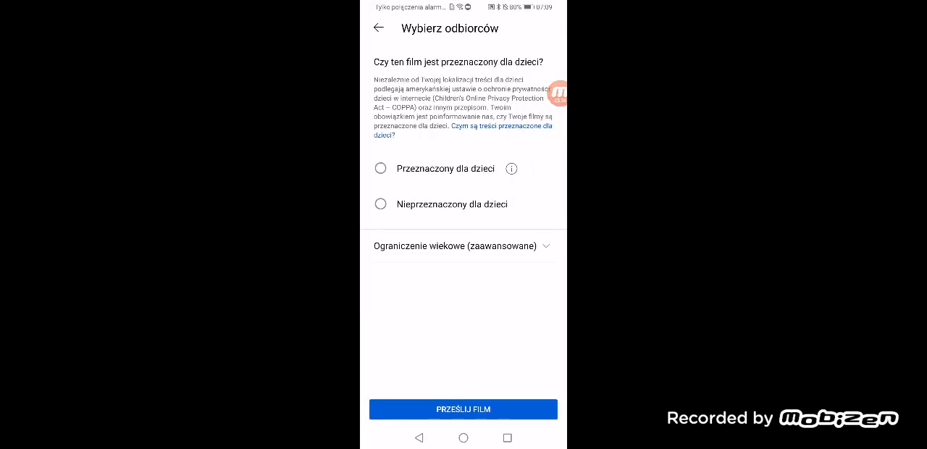
Step: Set the kids-content audience option, upload the video, and view it in Your videos
{"action": "left_click", "coordinate": [463, 409]}
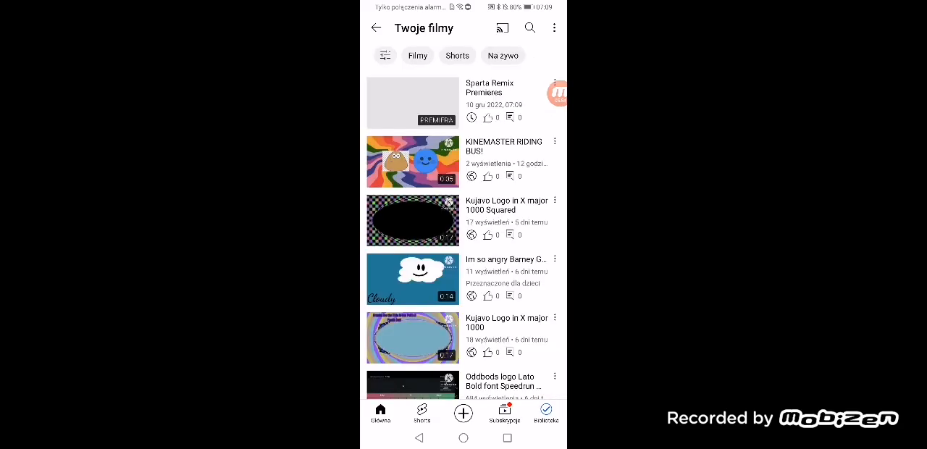
{"action": "left_click", "coordinate": [558, 92]}
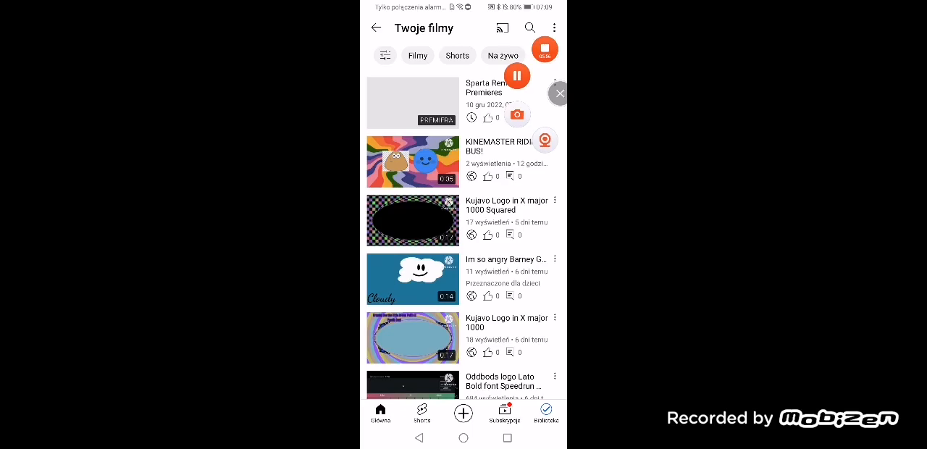